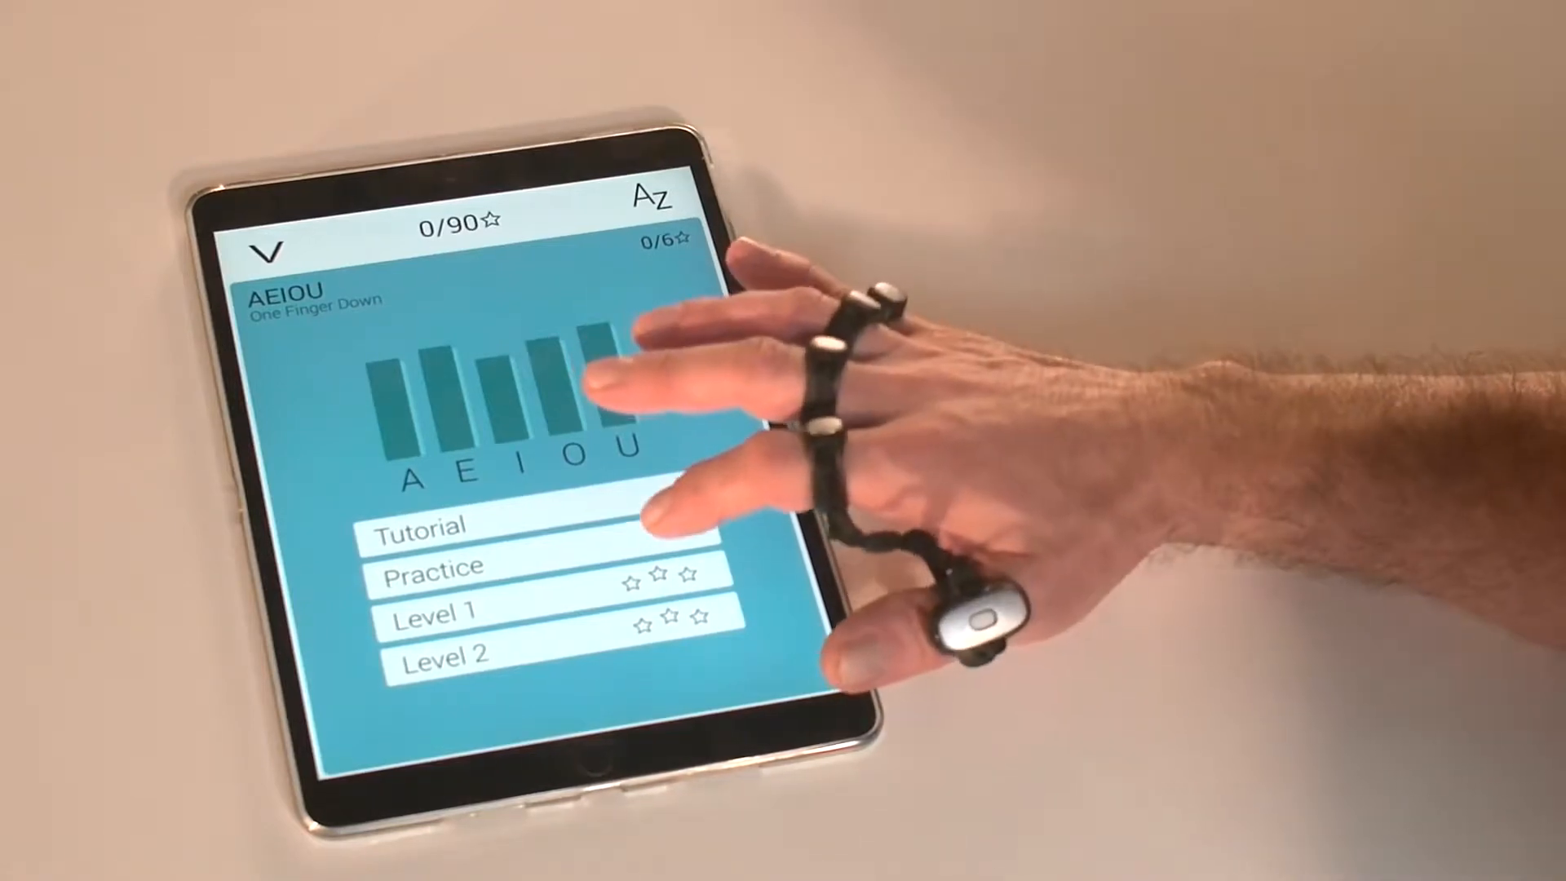
- Collapse the AEIOU chapter and expand the pink NTLS 'Two Fingers Together' chapter
left_click(421, 527)
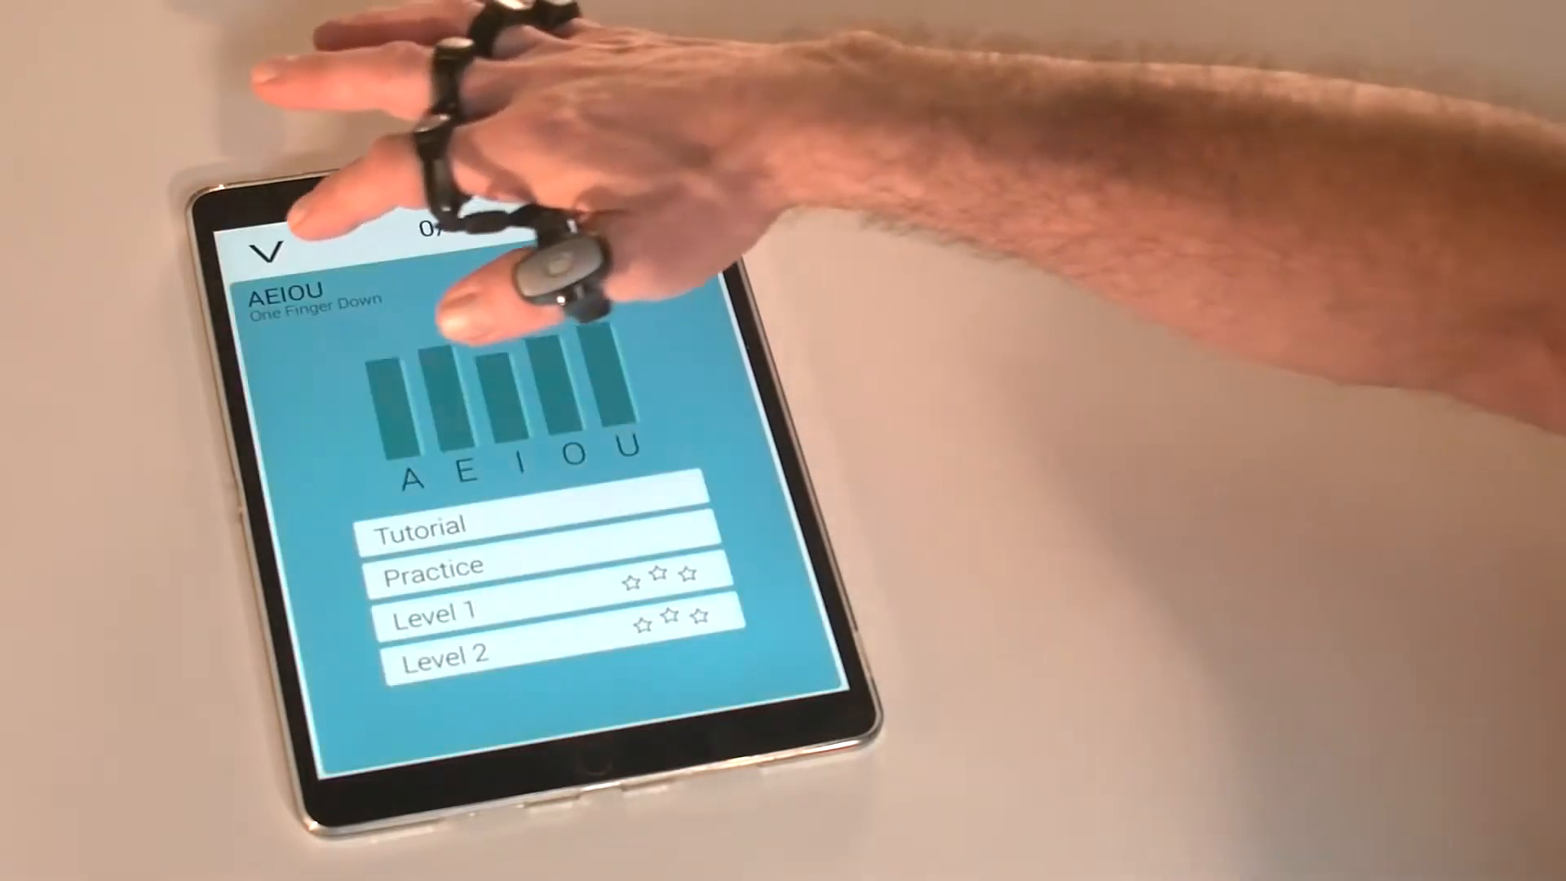
left_click(284, 245)
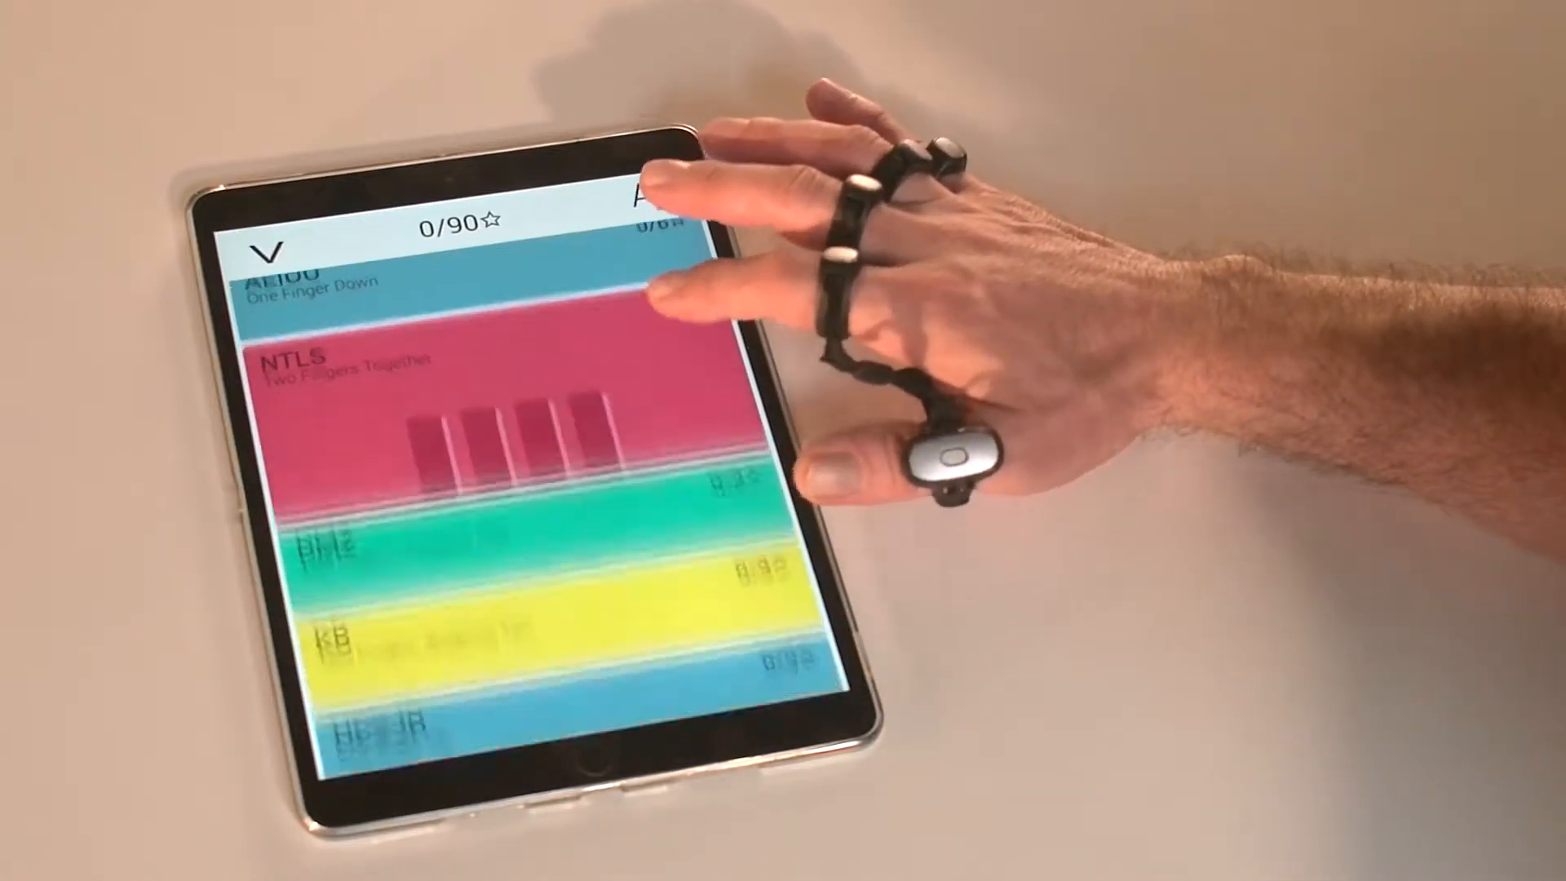
left_click(480, 370)
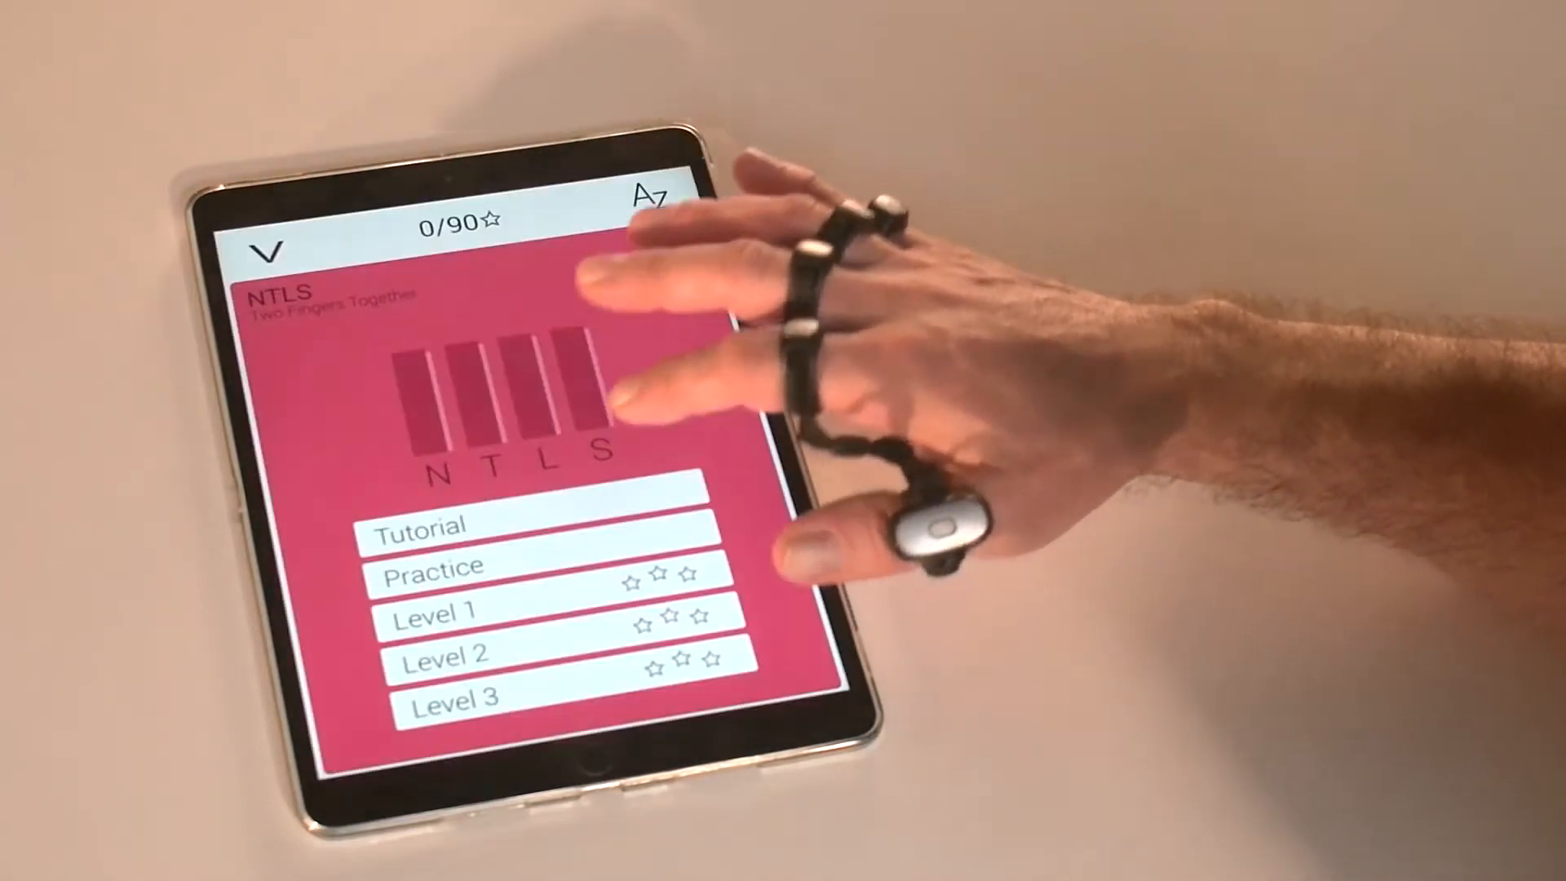
left_click(269, 246)
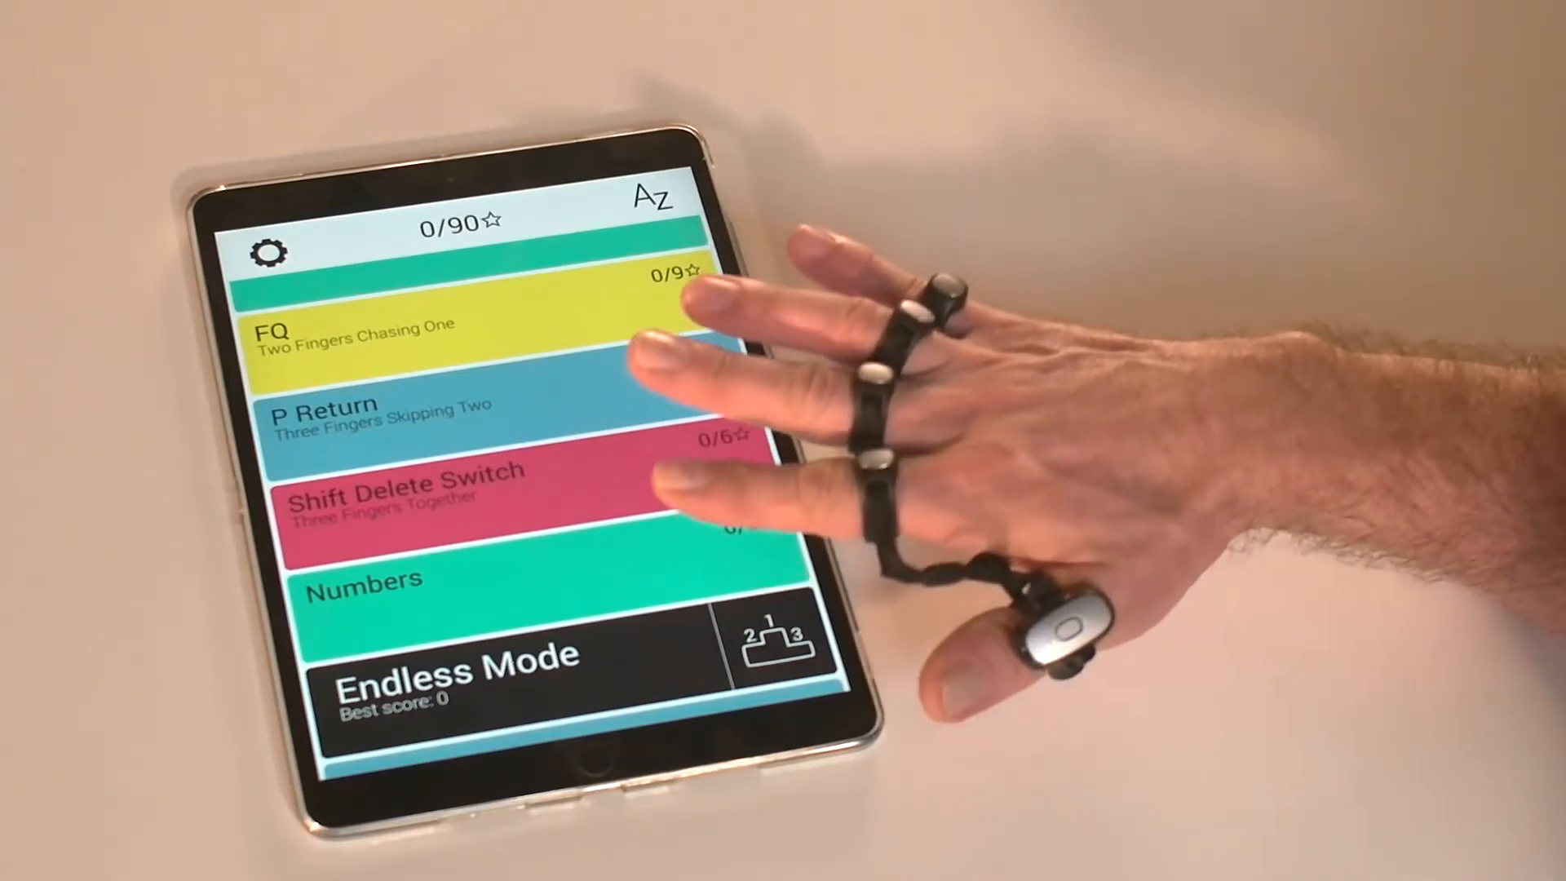
- Scroll the chapter list down until Endless Mode and Speed Challenge are visible
scroll("down", 3)
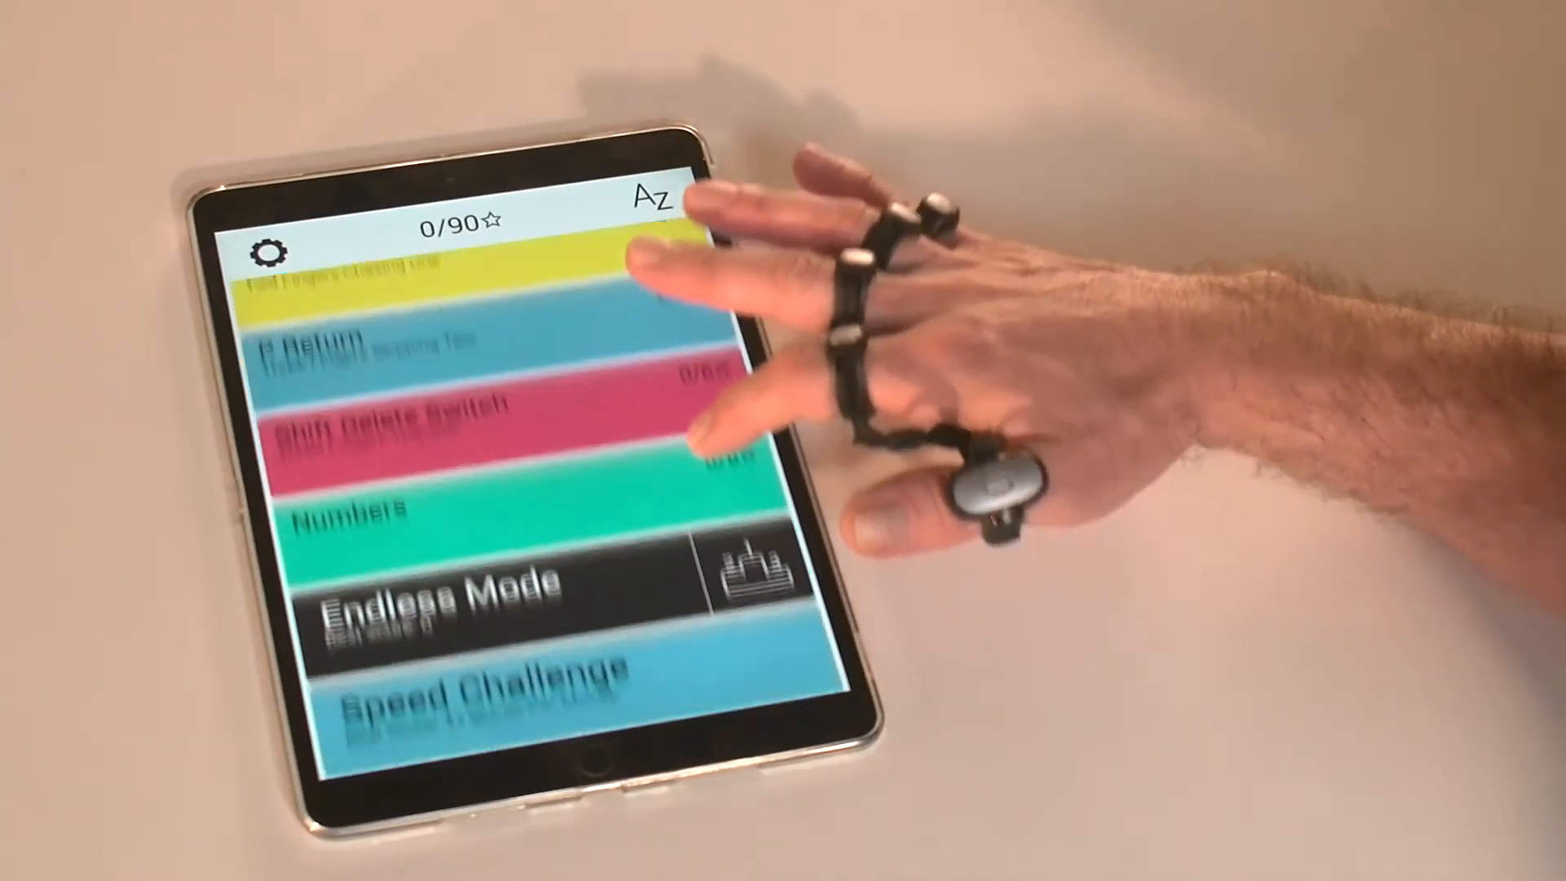